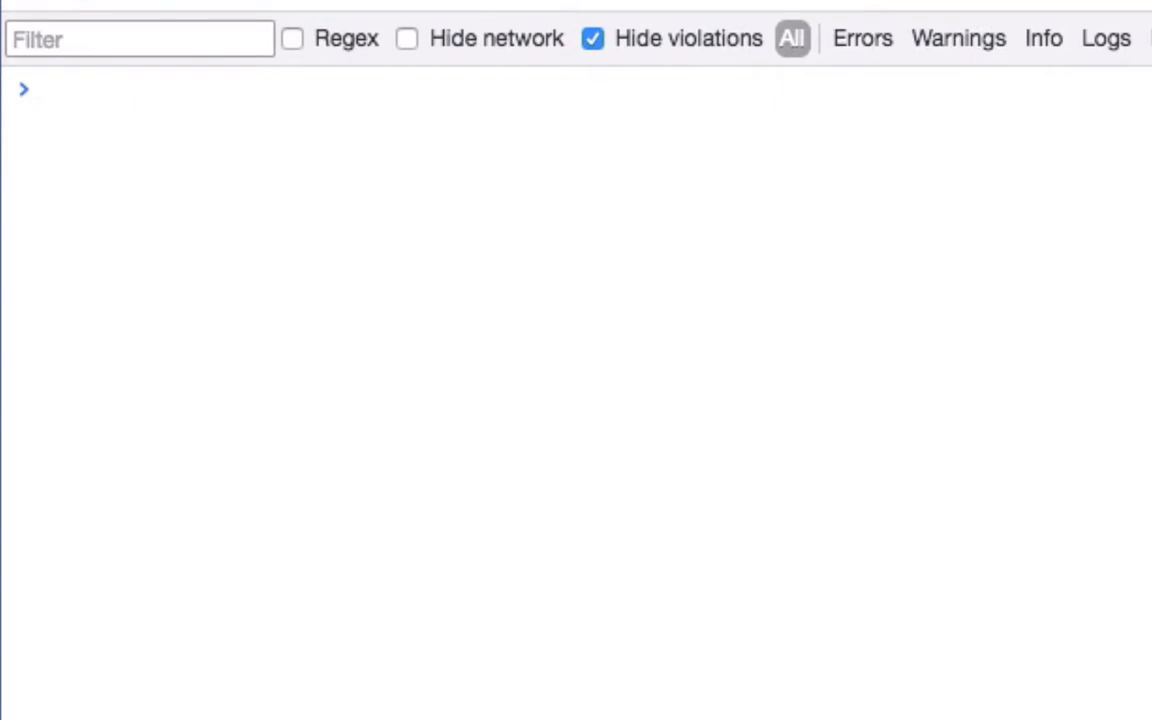
pyautogui.moveTo(604, 110)
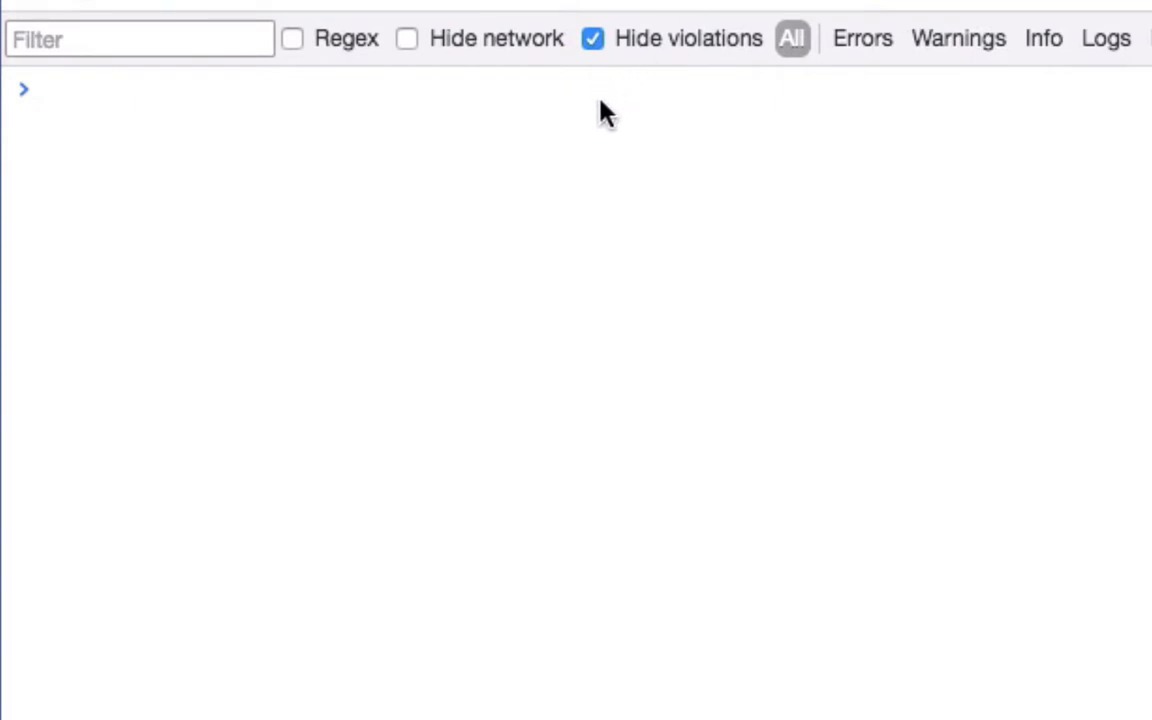
# Define foo as ['a','b','c','d','e','f'] and log foo.splice(0, 1) returning ['a']
pyautogui.write("var foo = ['a', 'b', 'c', 'd', 'e', 'f'];")
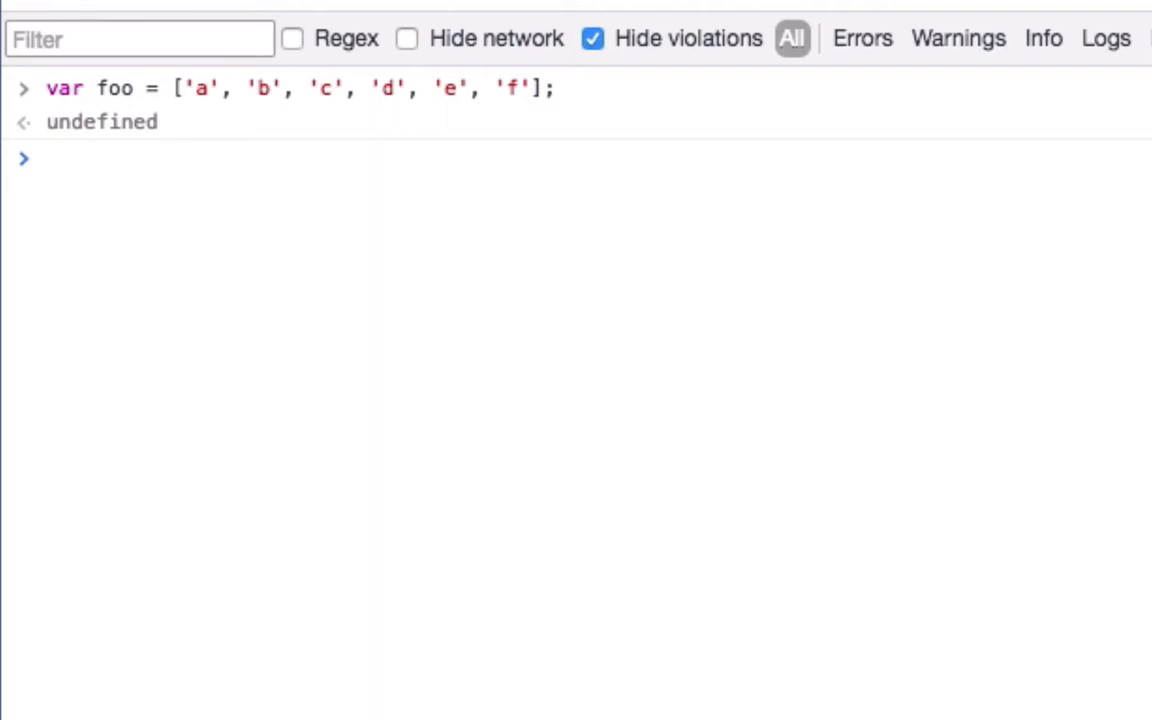
pyautogui.write("console.dir(foo.splice(0, 1)); // ['a']")
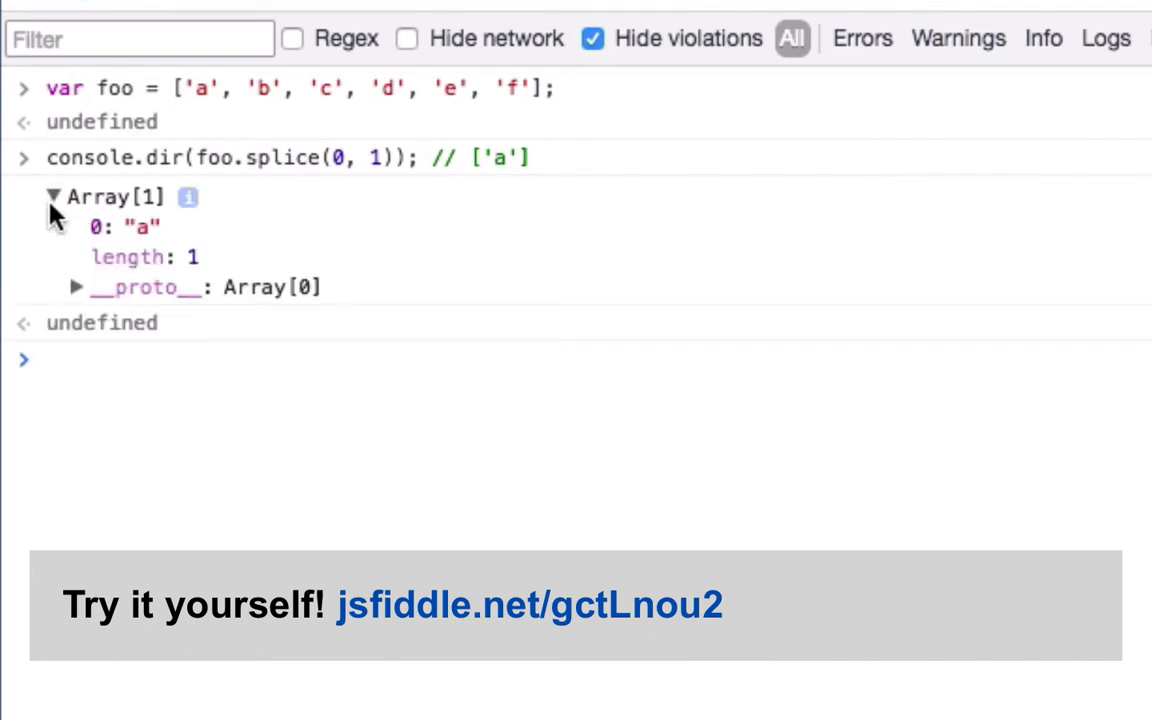
# Show foo as b–f, splice(0, 1) again removing 'b', then confirm foo holds c–f
pyautogui.click(56, 196)
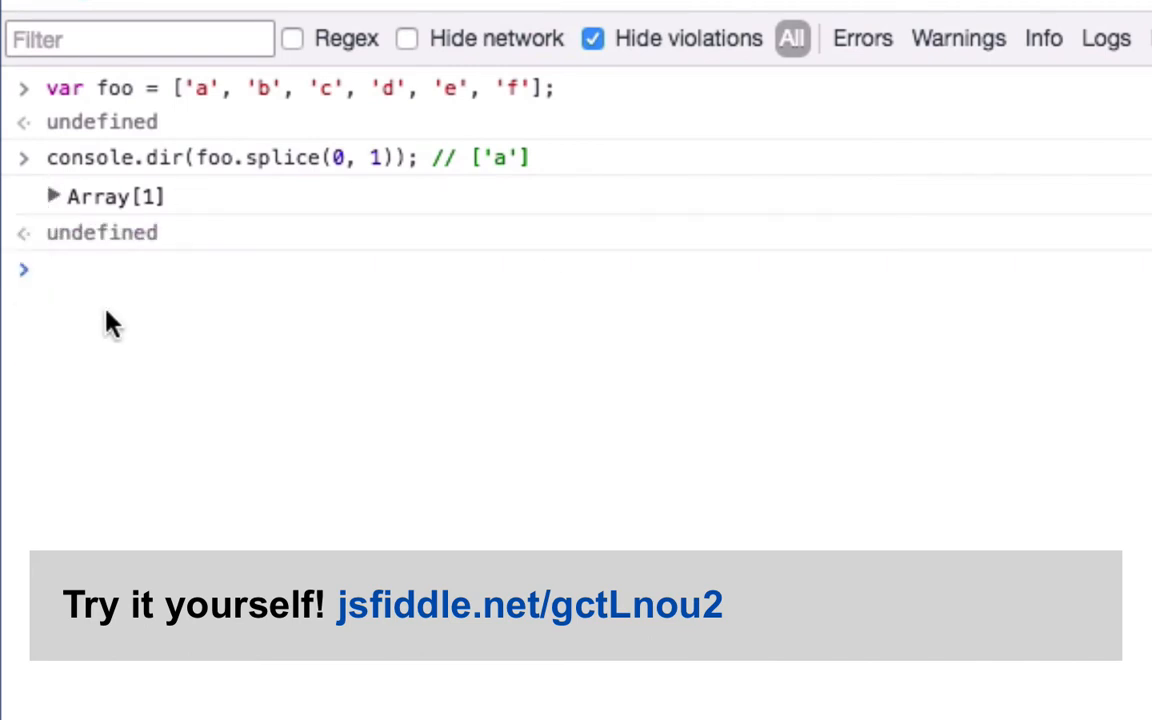
pyautogui.write('foo')
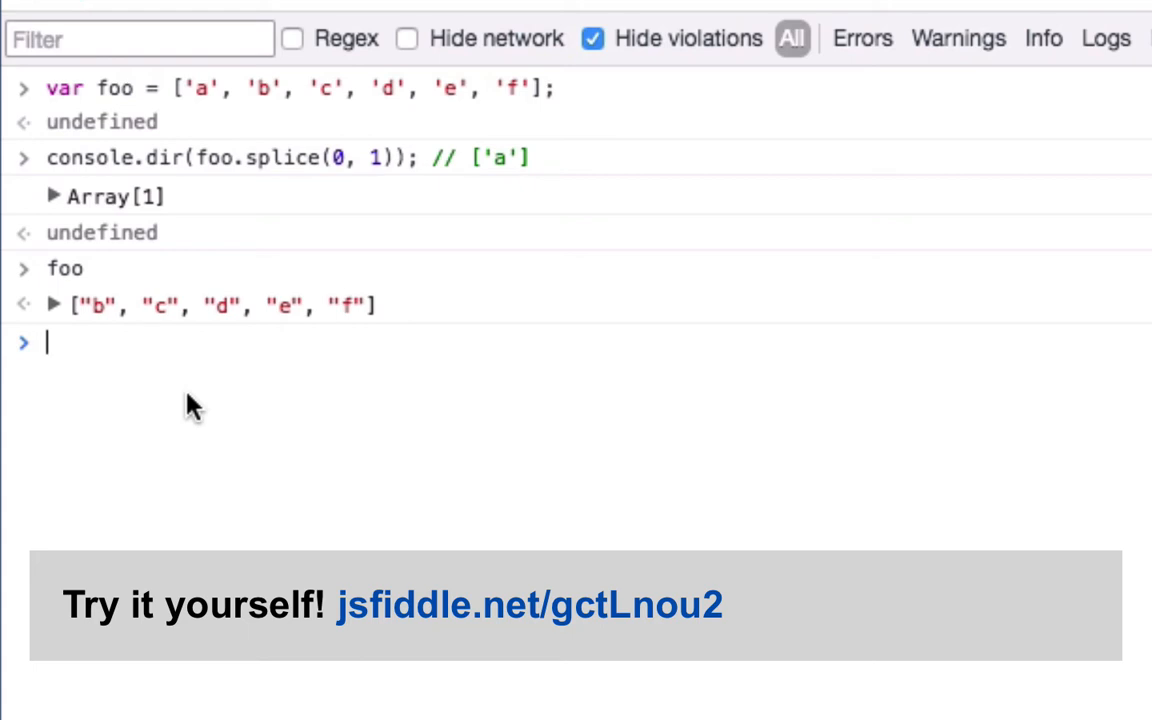
pyautogui.write('foo')
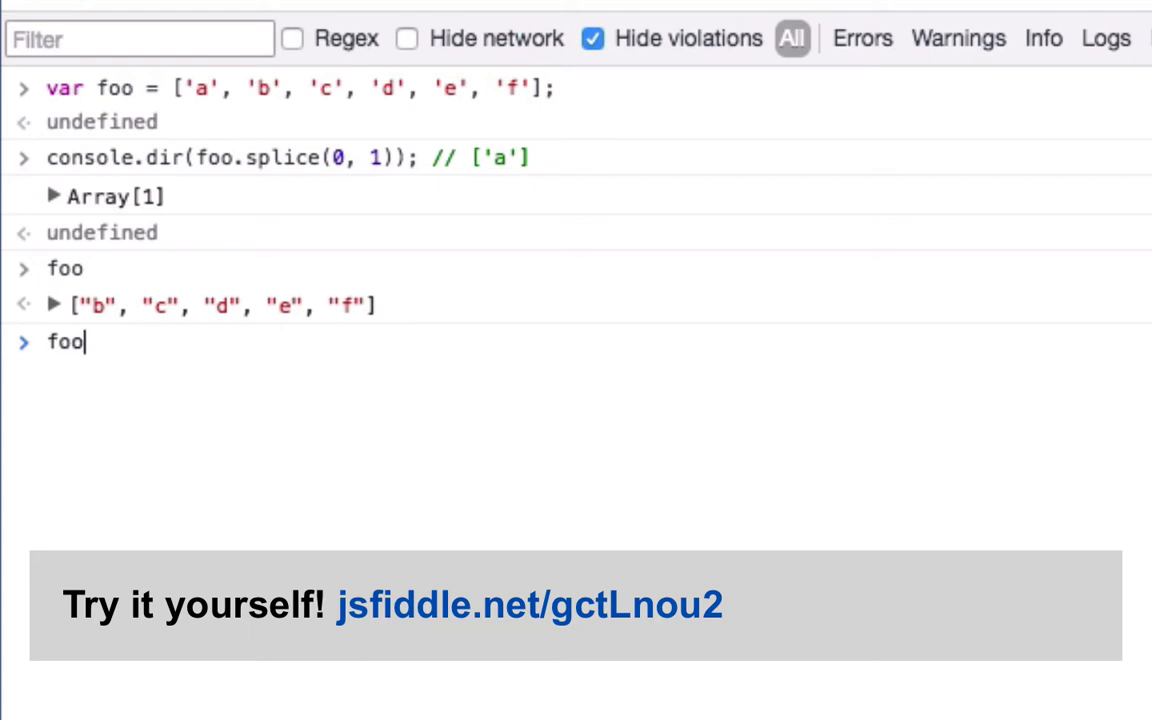
pyautogui.write("console.dir(foo.splice(0, 1)); // ['a']")
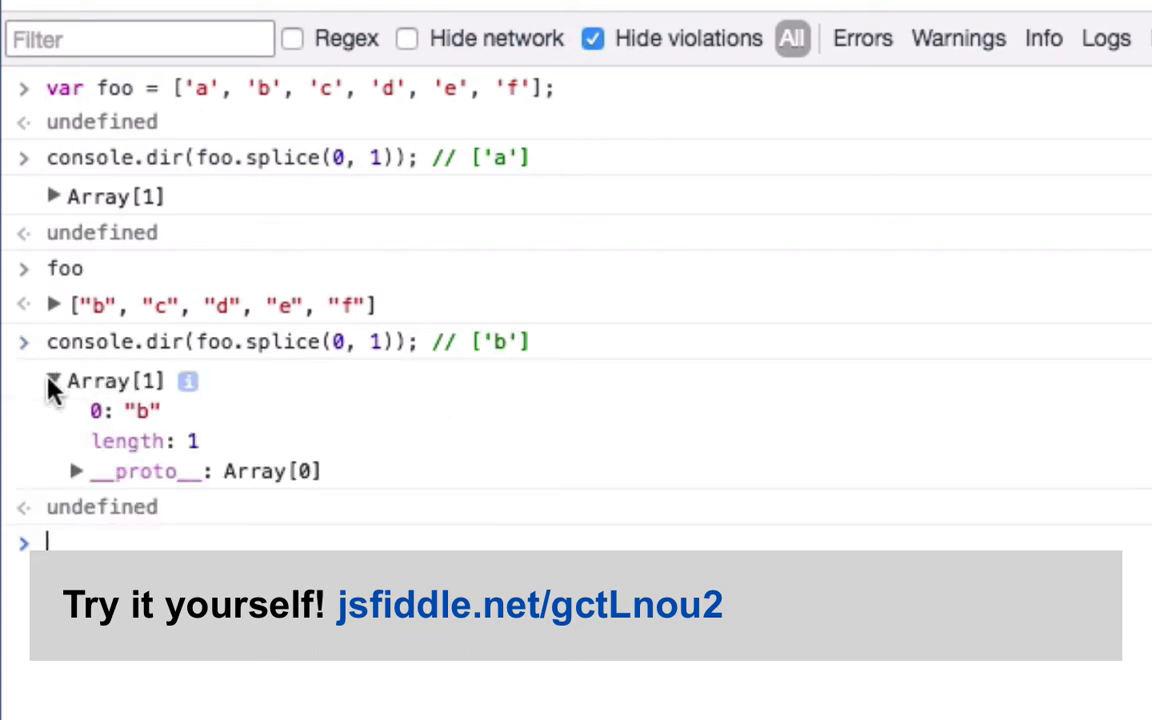
pyautogui.click(54, 380)
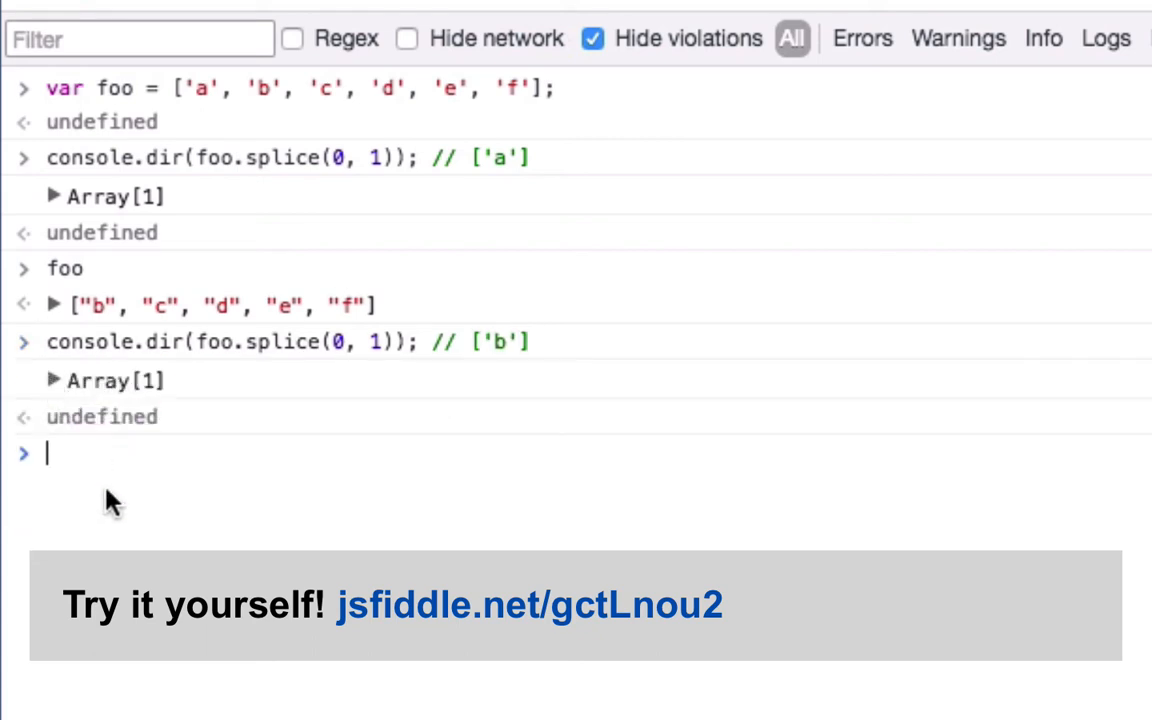
pyautogui.press('Return')
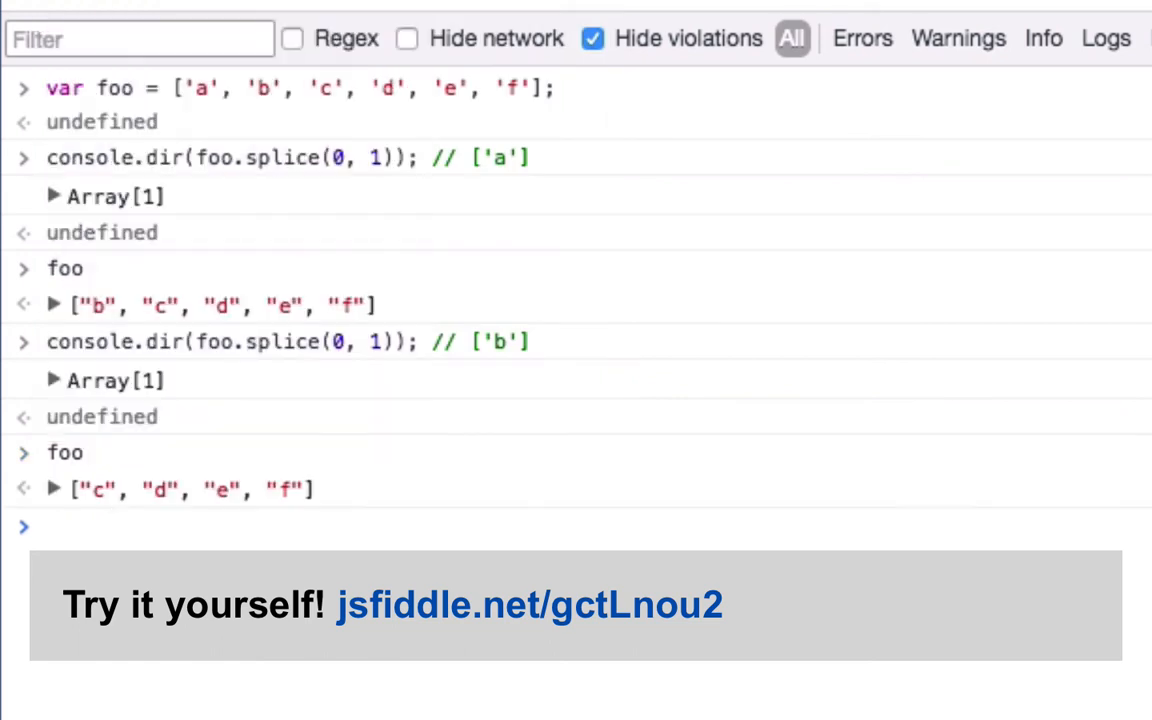
pyautogui.moveTo(36, 24)
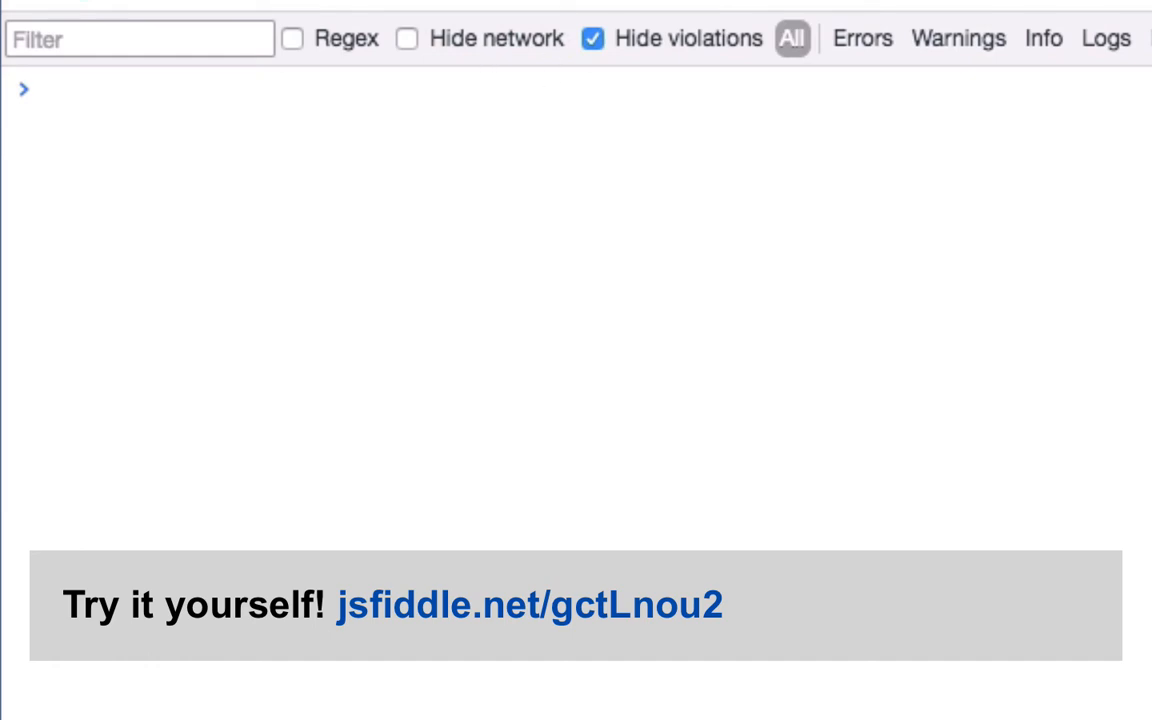
pyautogui.write("var foo = ['a', 'b', 'c', 'd', 'e', 'f'];")
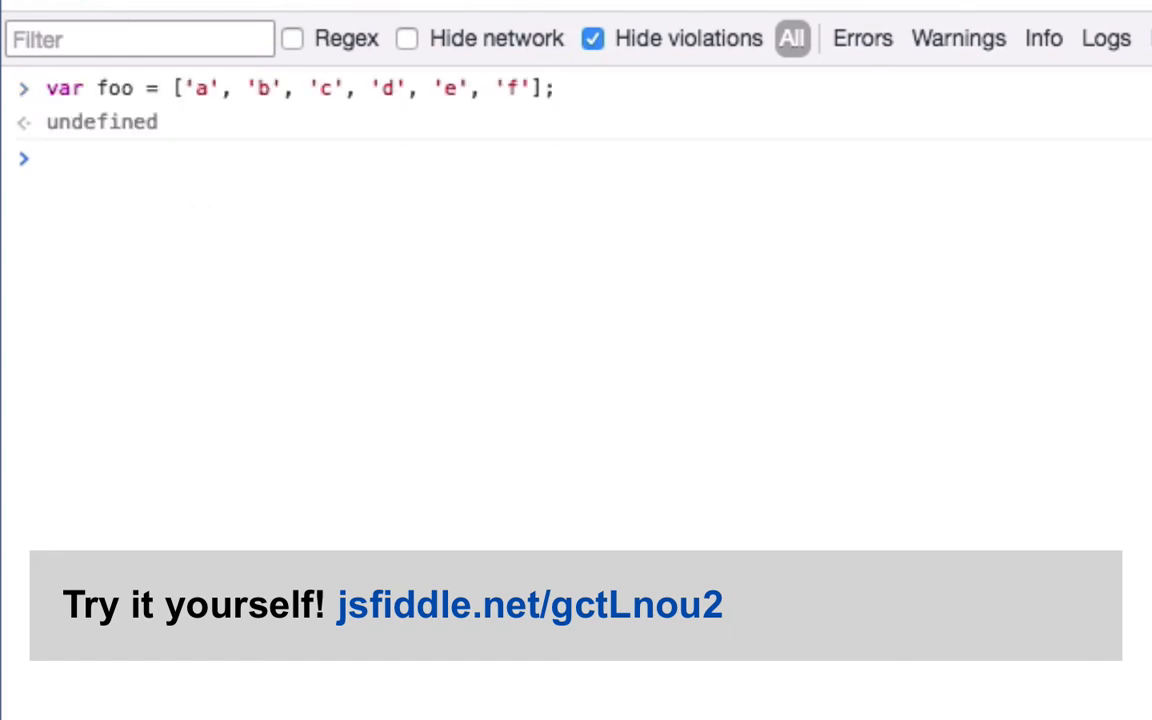
pyautogui.moveTo(672, 692)
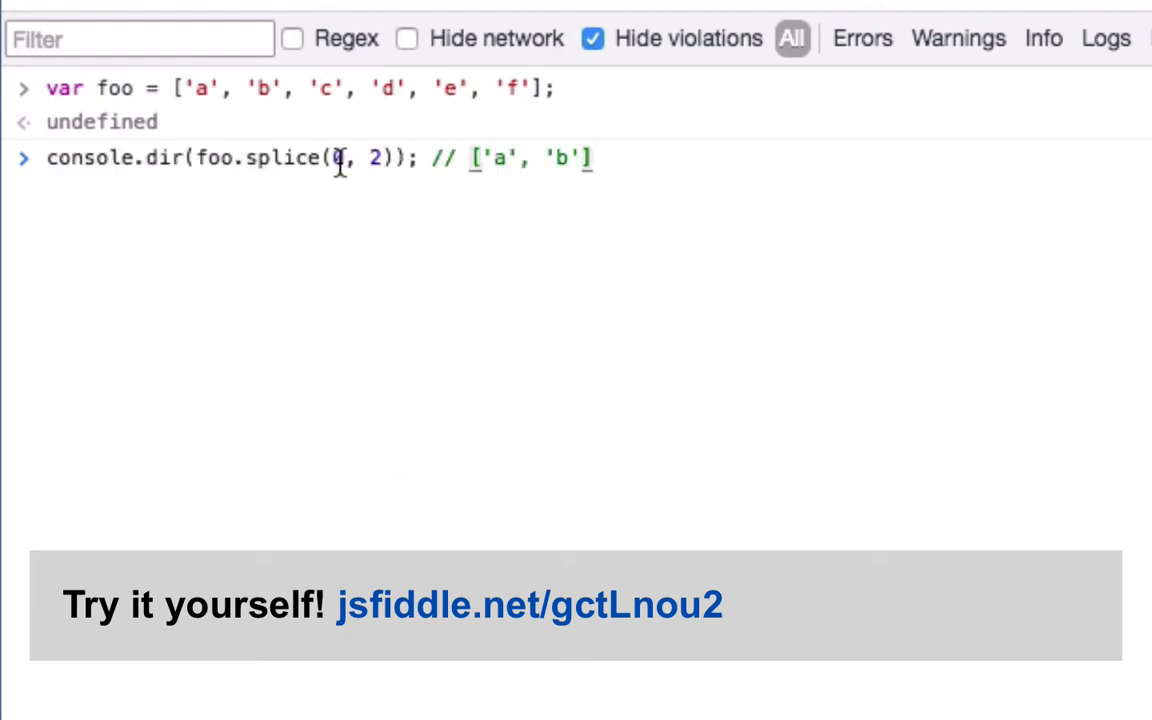
pyautogui.moveTo(624, 162)
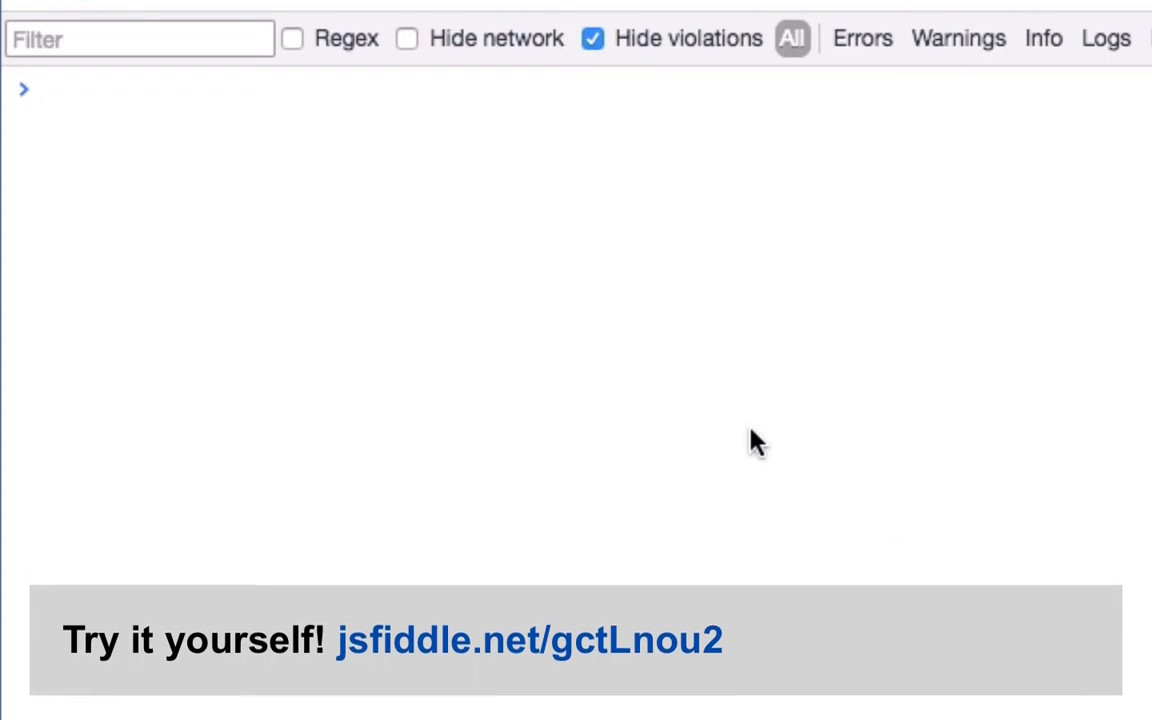
# Redefine foo as a–f and log foo.splice() with no arguments returning an empty array
pyautogui.press('Return')
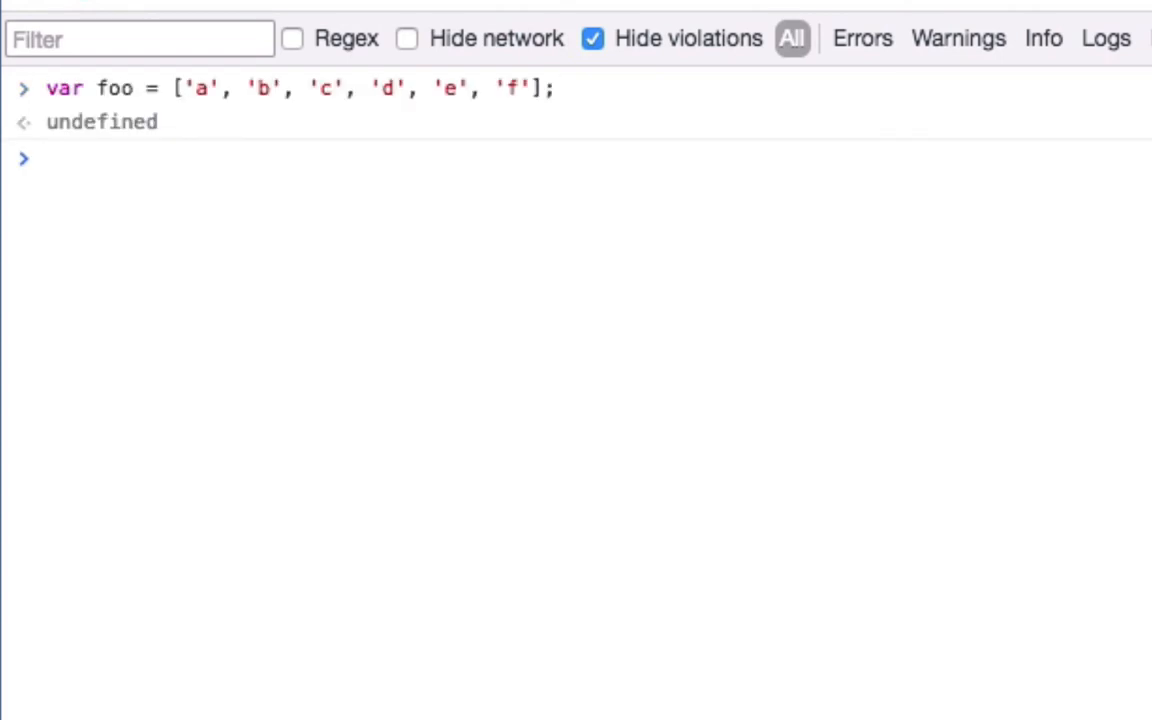
pyautogui.press('Return')
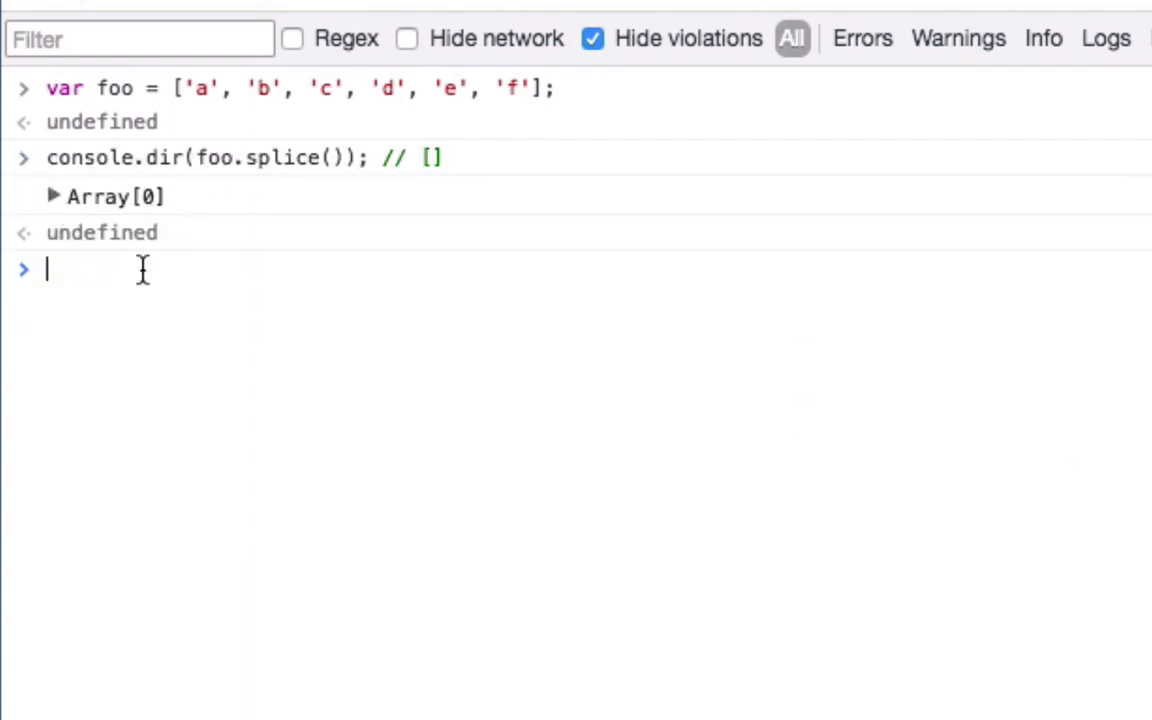
pyautogui.moveTo(238, 336)
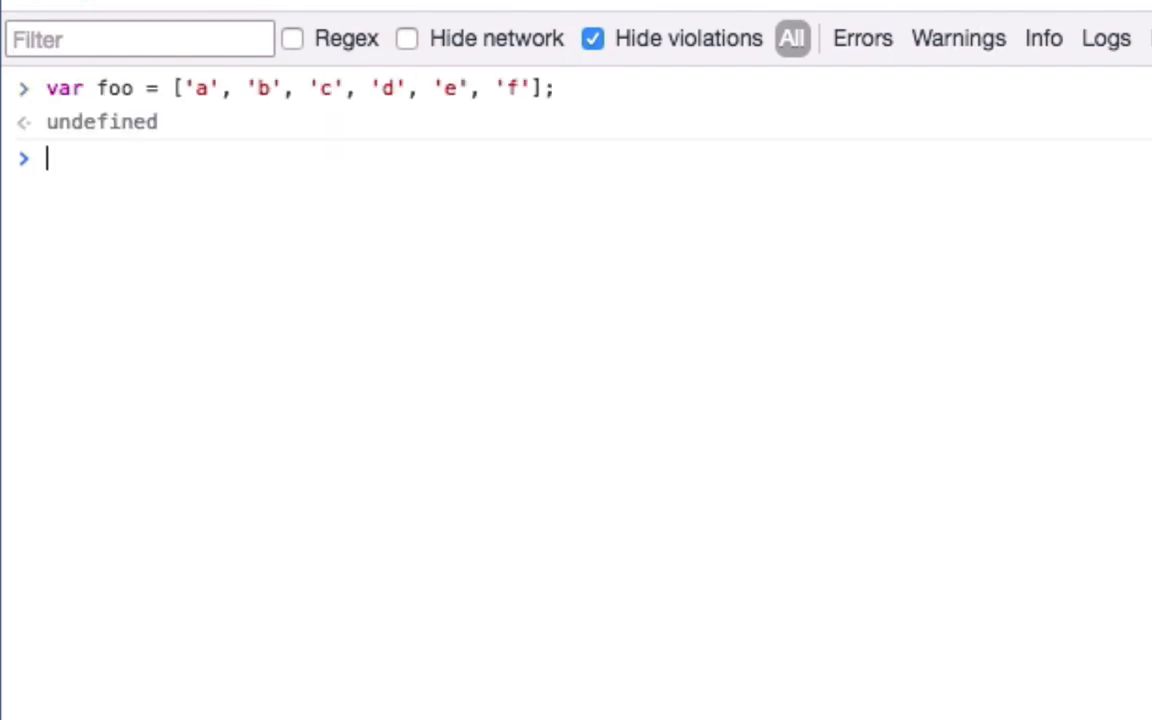
# Log foo.splice(-4, 3) returning ['c','d','e'] and confirm foo is now ['a','b','f']
pyautogui.write("console.dir(foo.splice(-4, 3)); // ['c', 'd', 'e']")
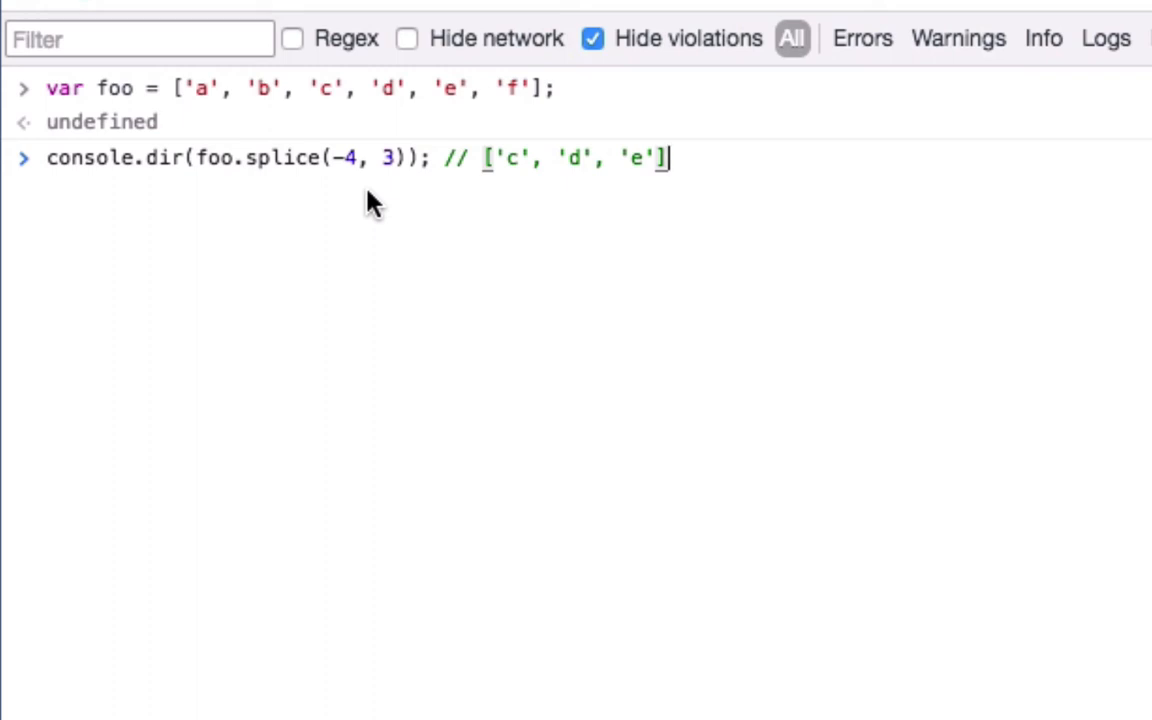
pyautogui.moveTo(444, 100)
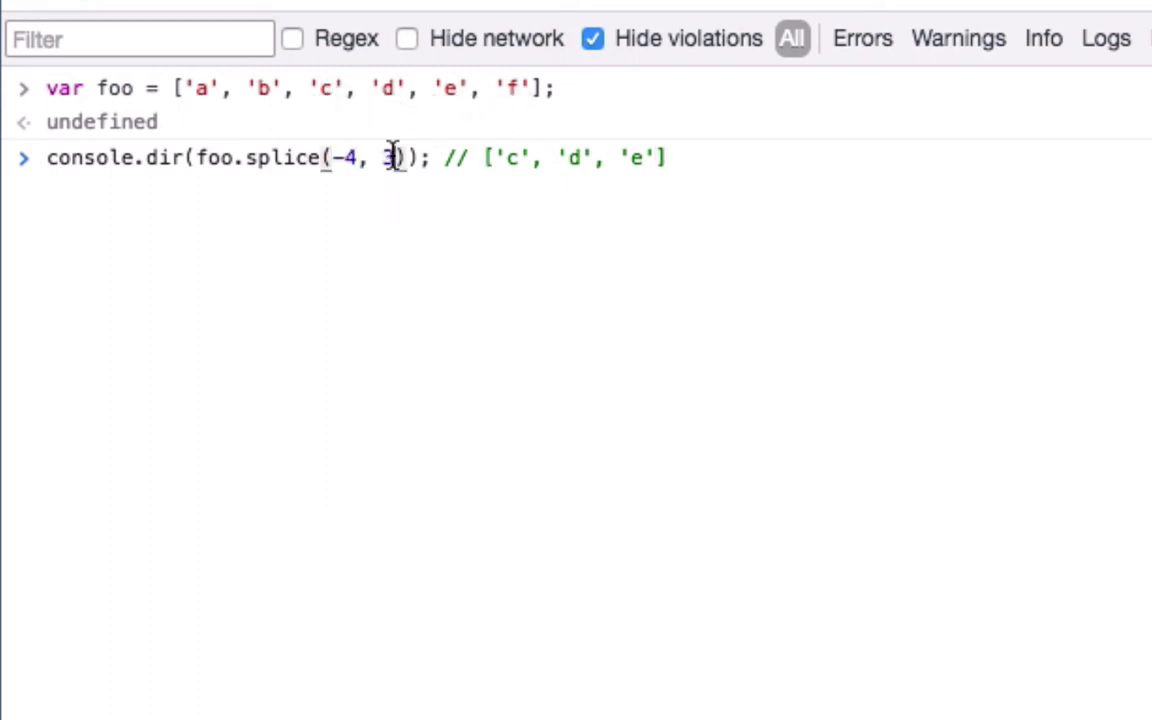
pyautogui.press('Return')
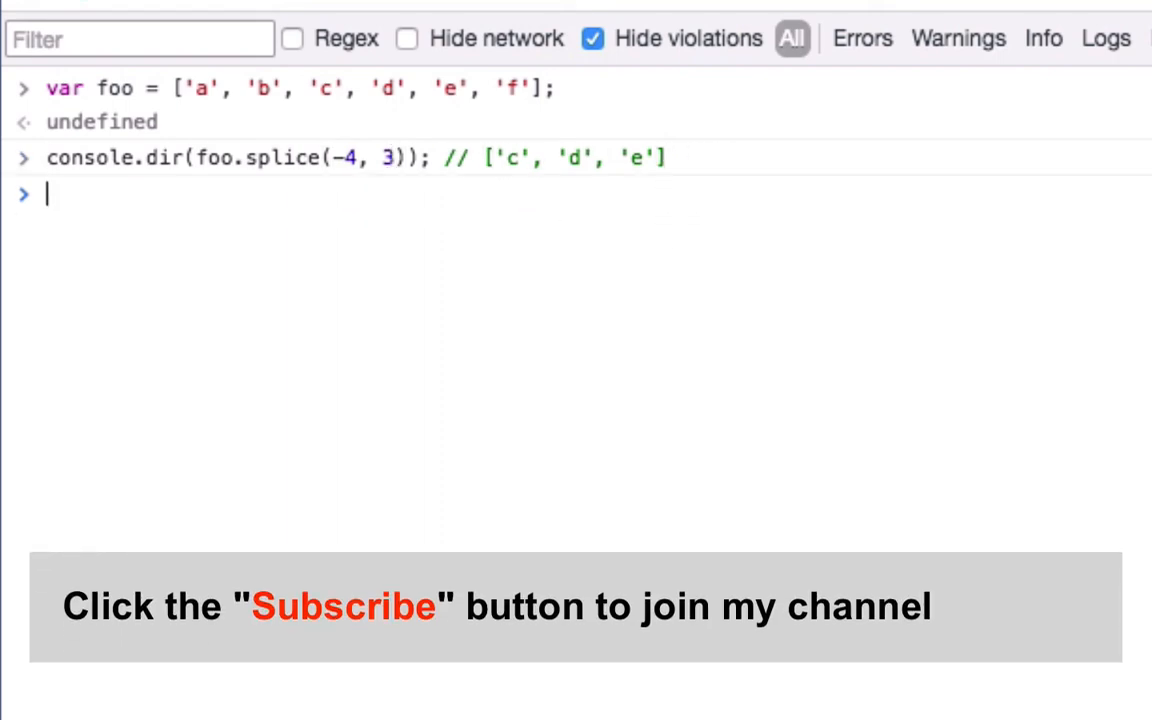
pyautogui.press('Return')
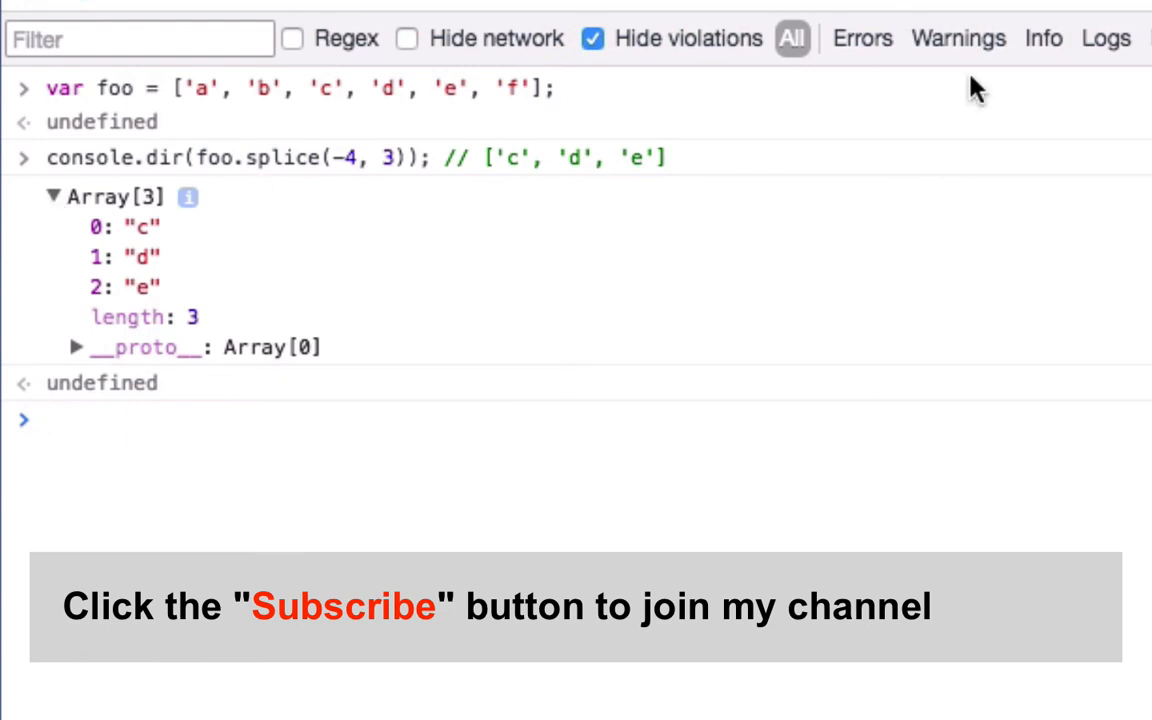
pyautogui.moveTo(790, 456)
pyautogui.write('foo')
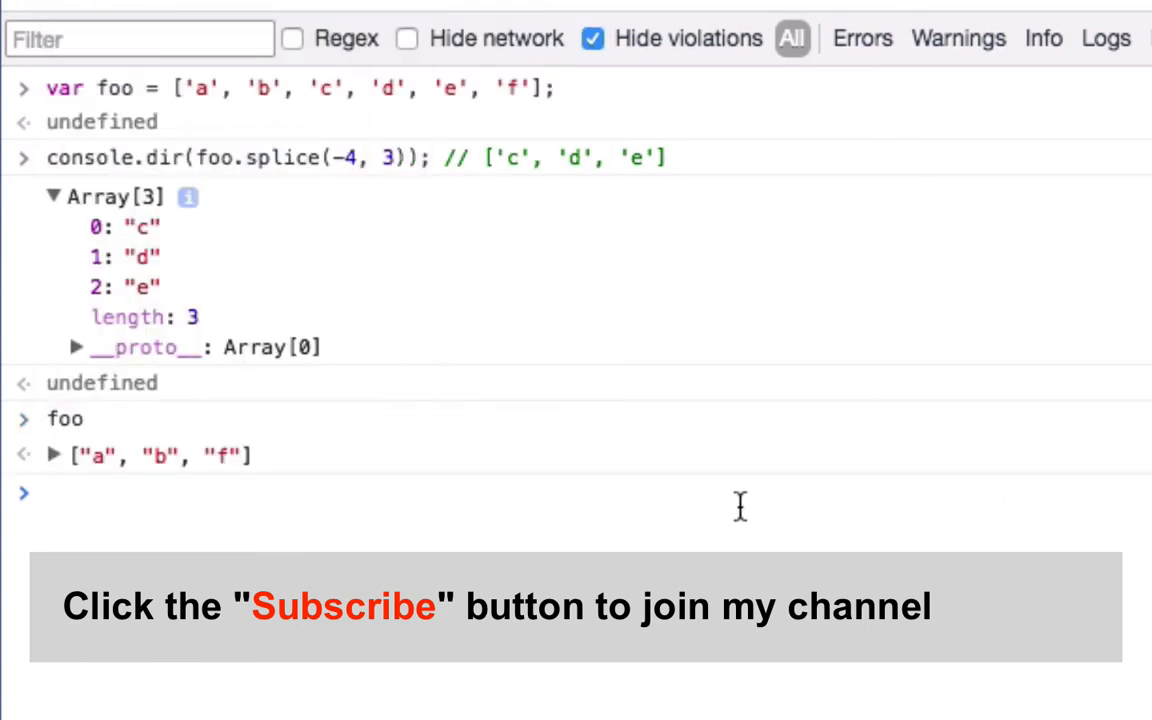
pyautogui.moveTo(730, 528)
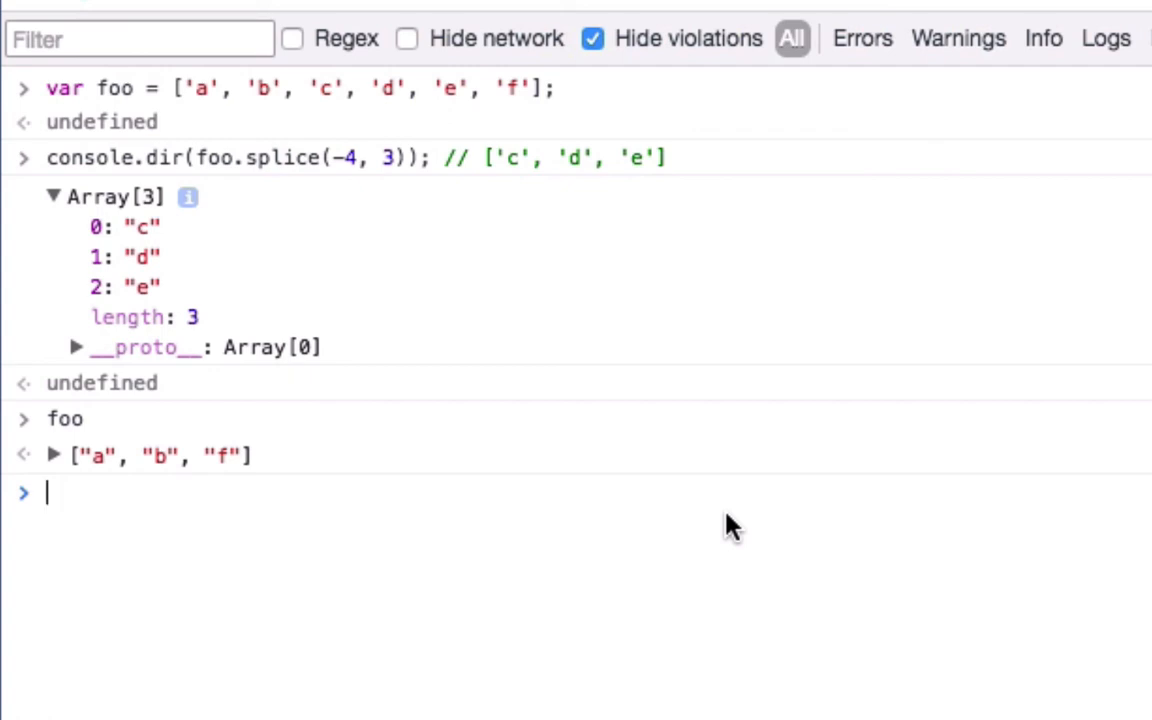
pyautogui.moveTo(524, 324)
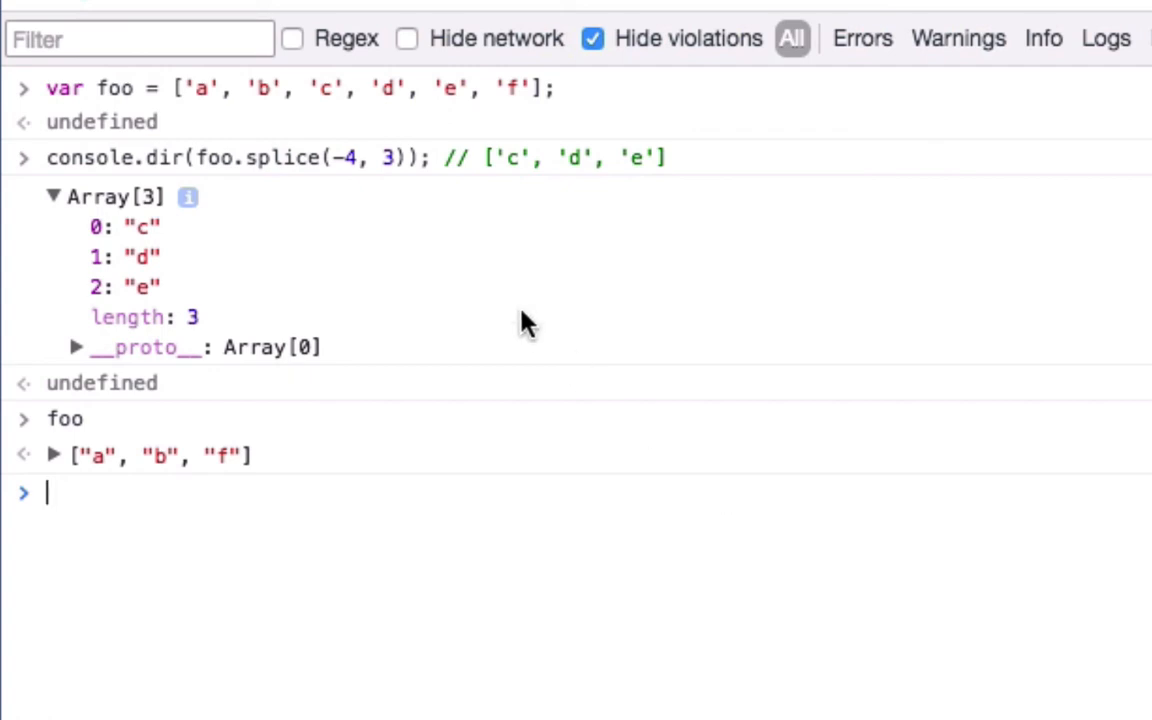
pyautogui.moveTo(368, 156)
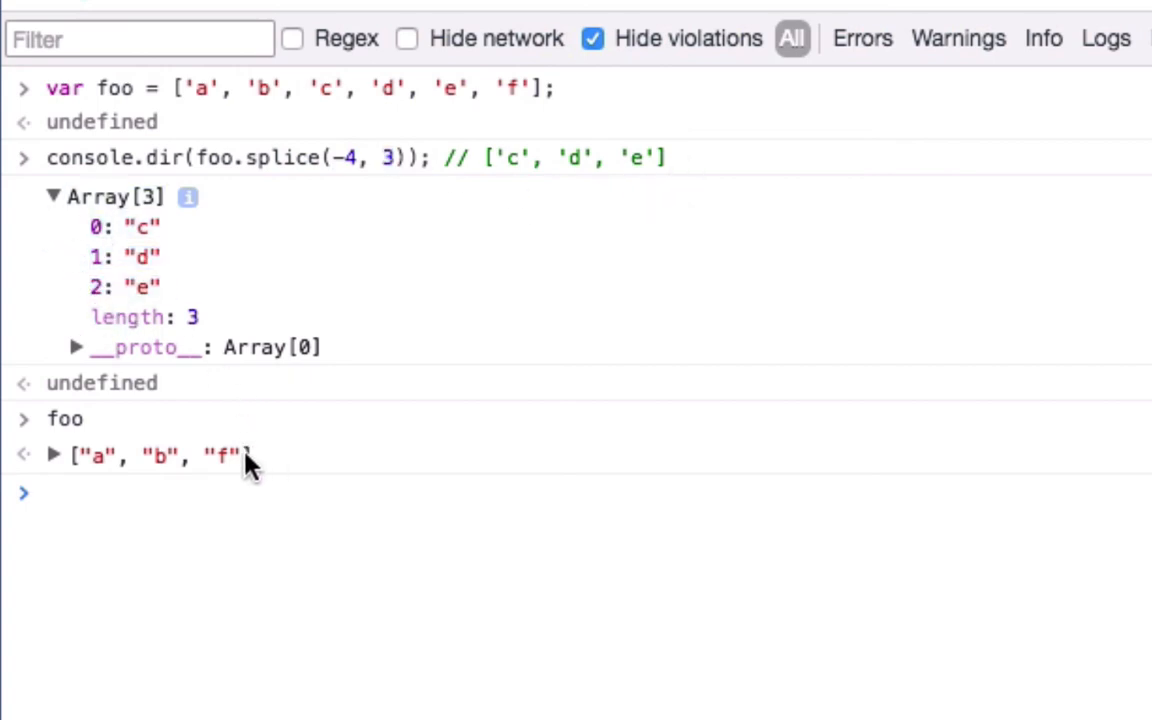
pyautogui.doubleClick(160, 456)
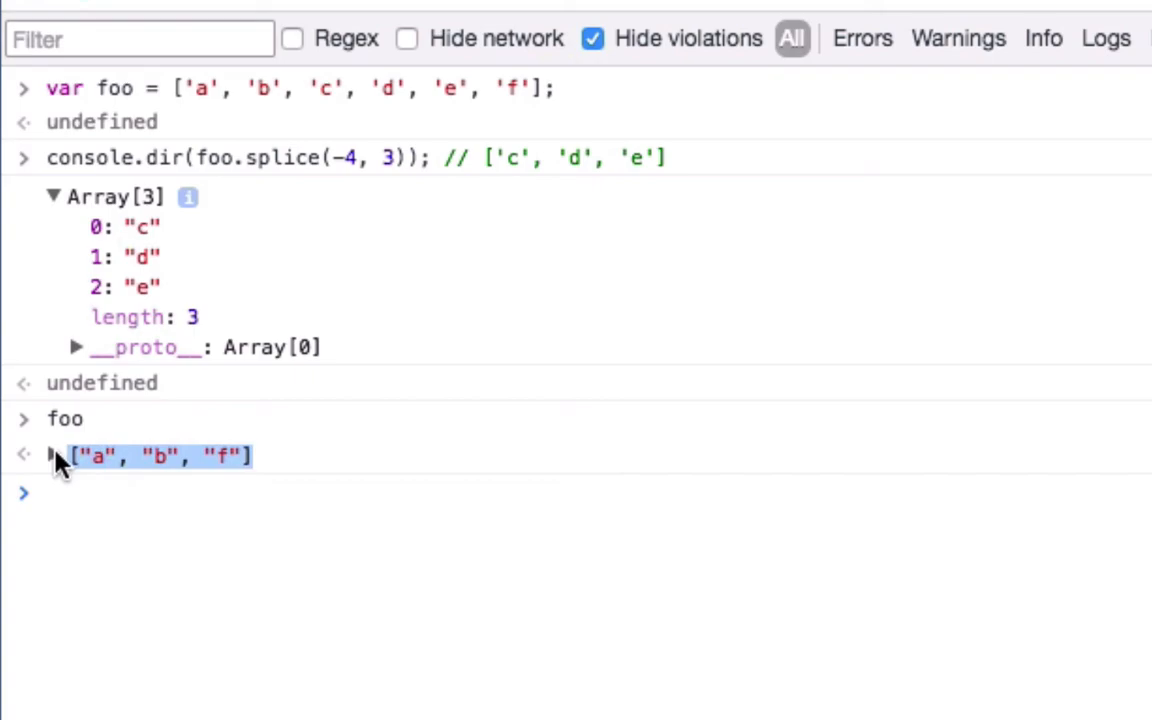